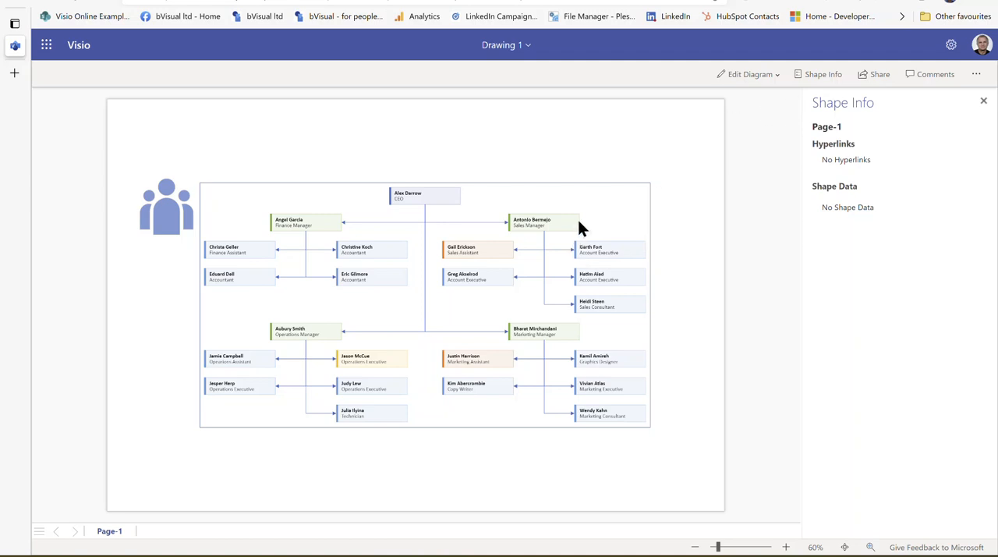
pyautogui.moveTo(632, 244)
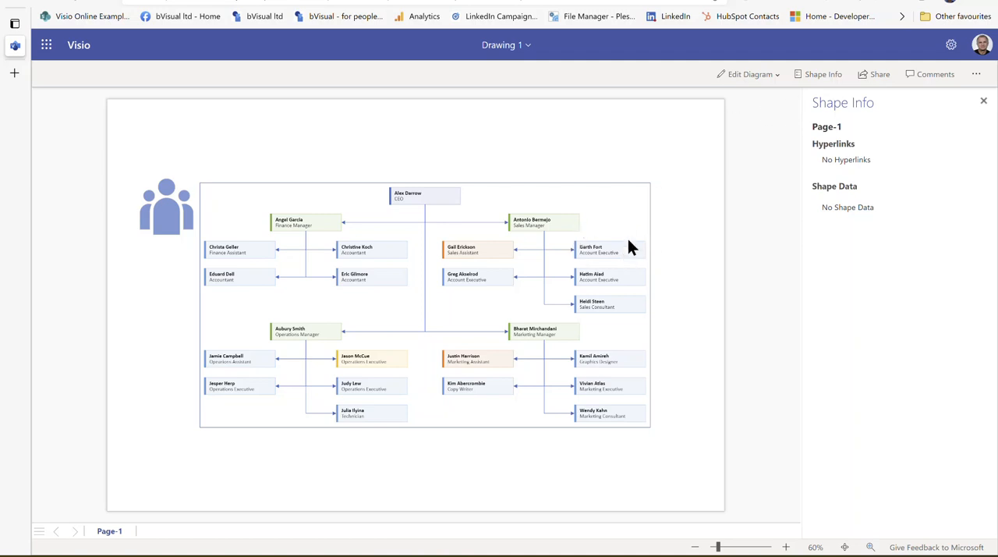
# - Show the Edit Diagram options for the org chart in Visio for the web
pyautogui.click(748, 74)
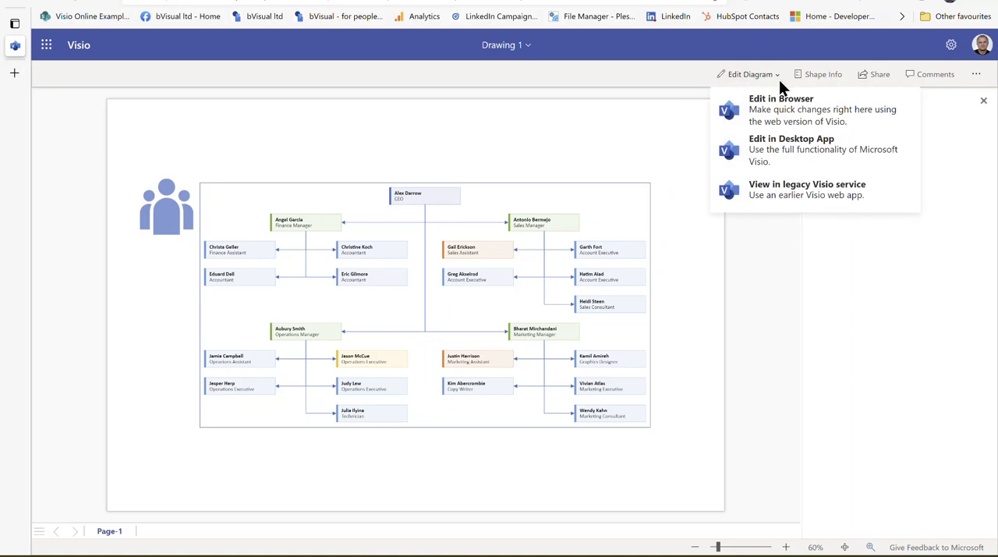
pyautogui.moveTo(791, 114)
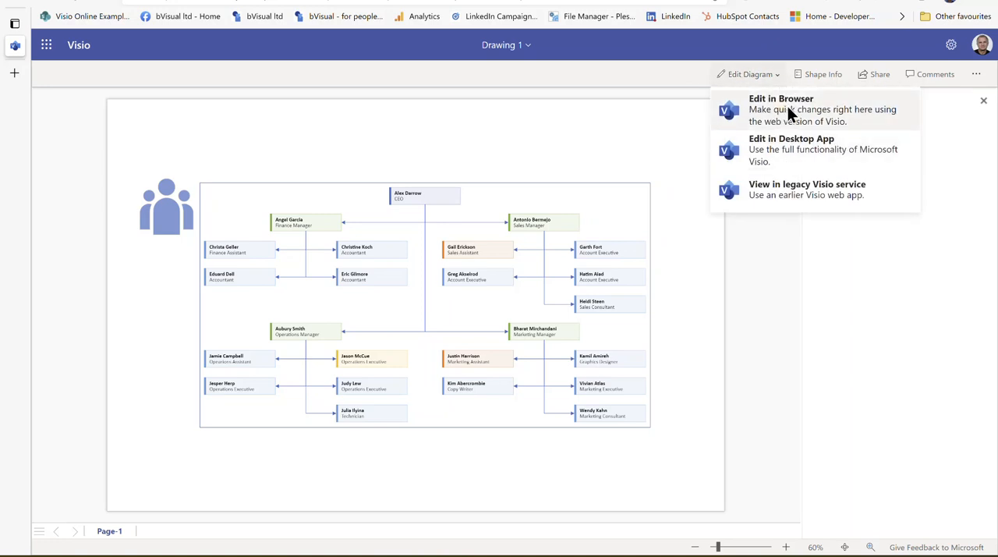
pyautogui.moveTo(778, 122)
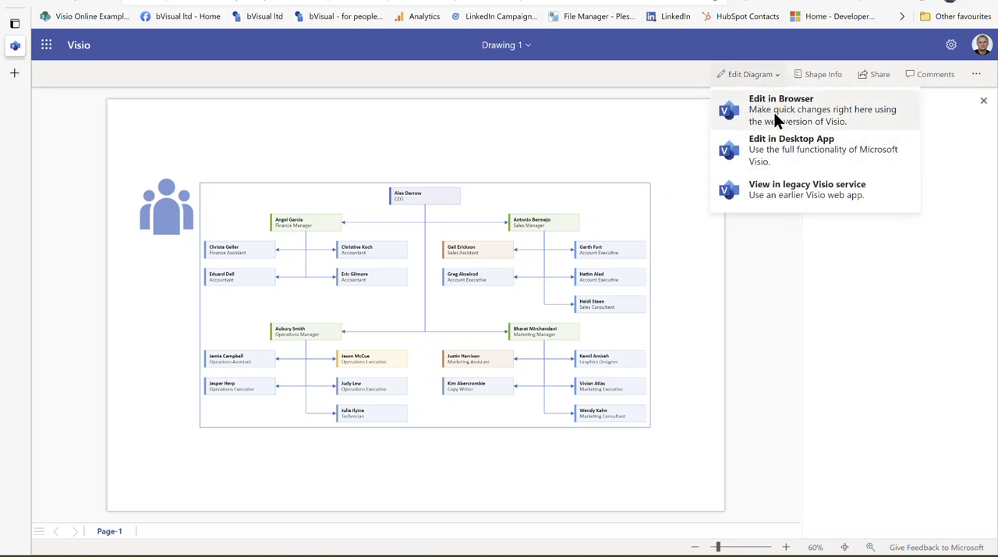
pyautogui.moveTo(782, 153)
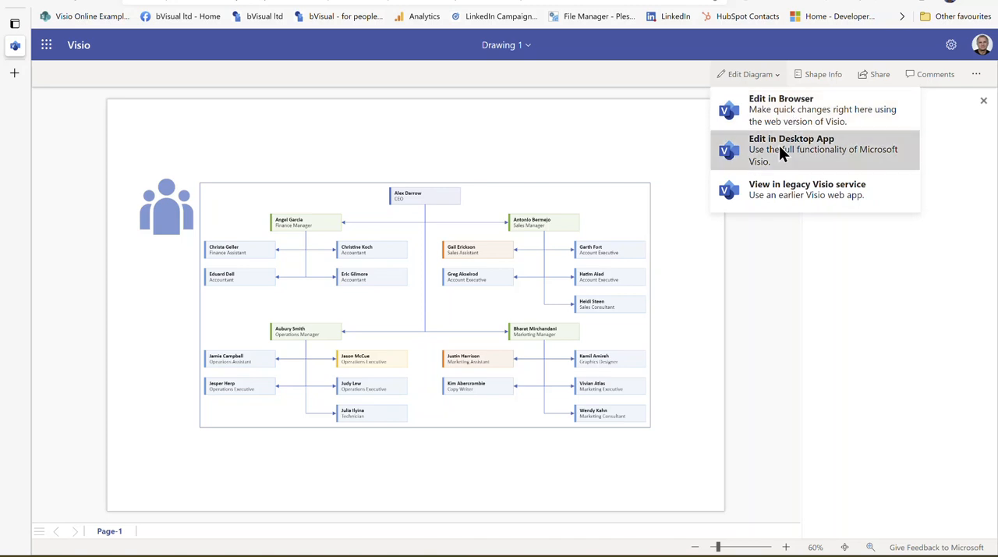
pyautogui.click(791, 149)
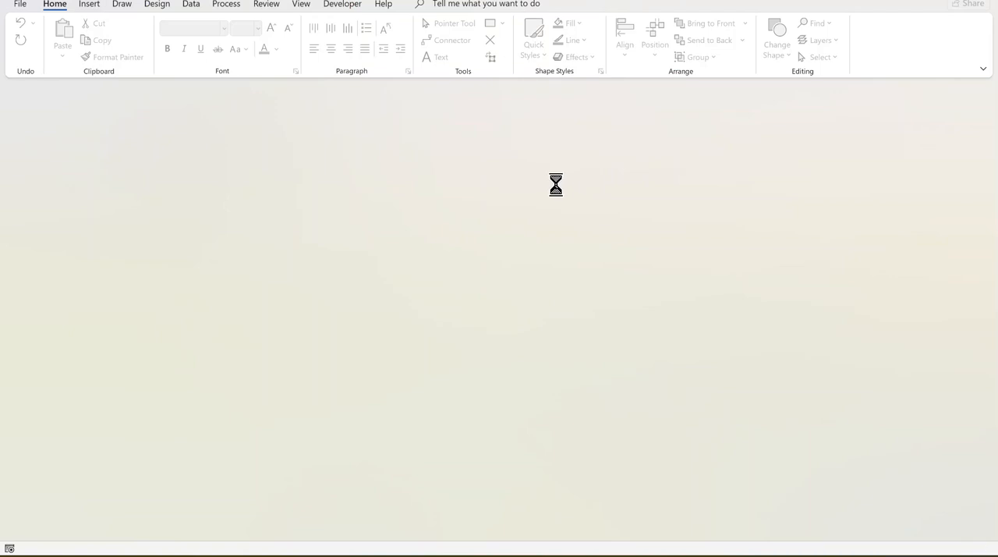
pyautogui.moveTo(552, 185)
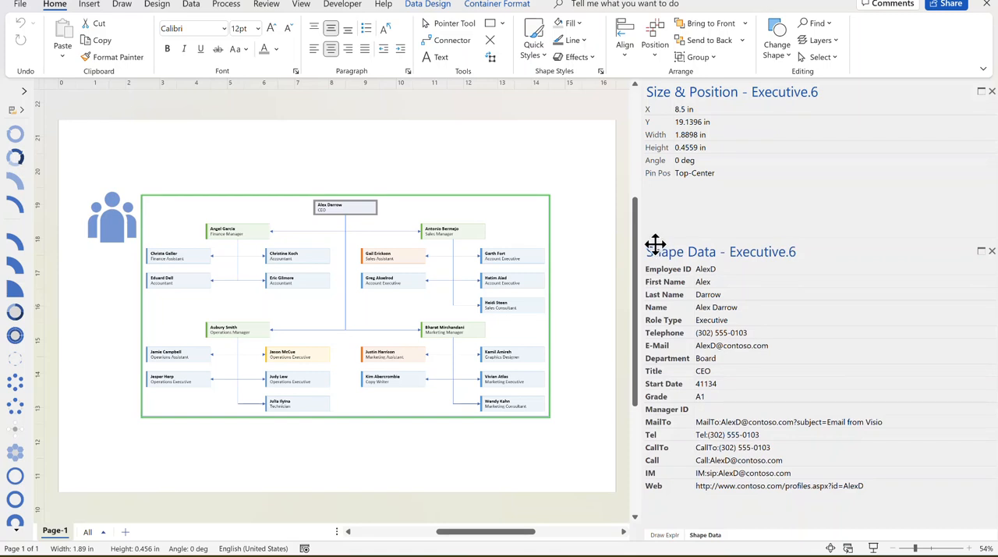
pyautogui.moveTo(650, 256)
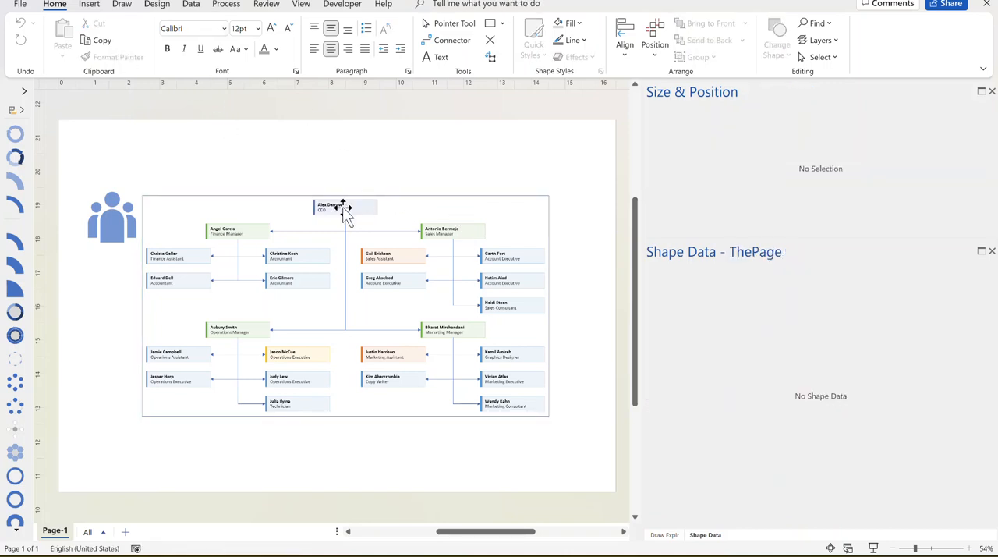
pyautogui.click(449, 231)
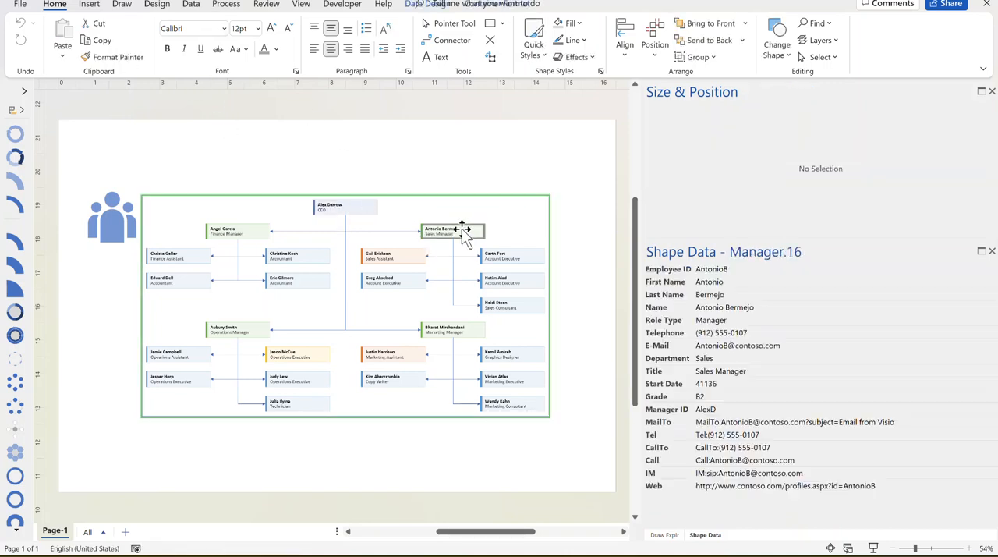
pyautogui.click(88, 7)
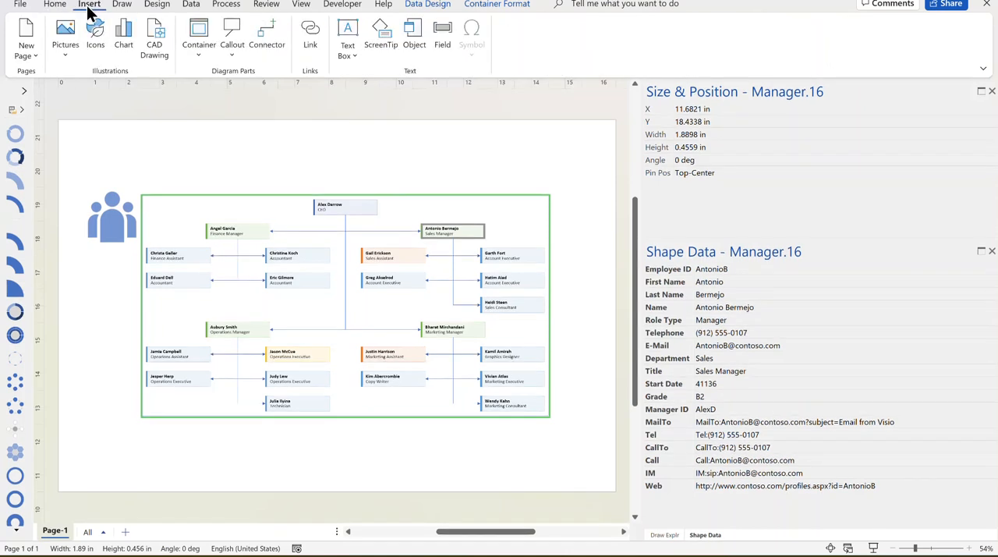
# - Open the Callout gallery to add a filled blue callout to the selected shape
pyautogui.click(230, 39)
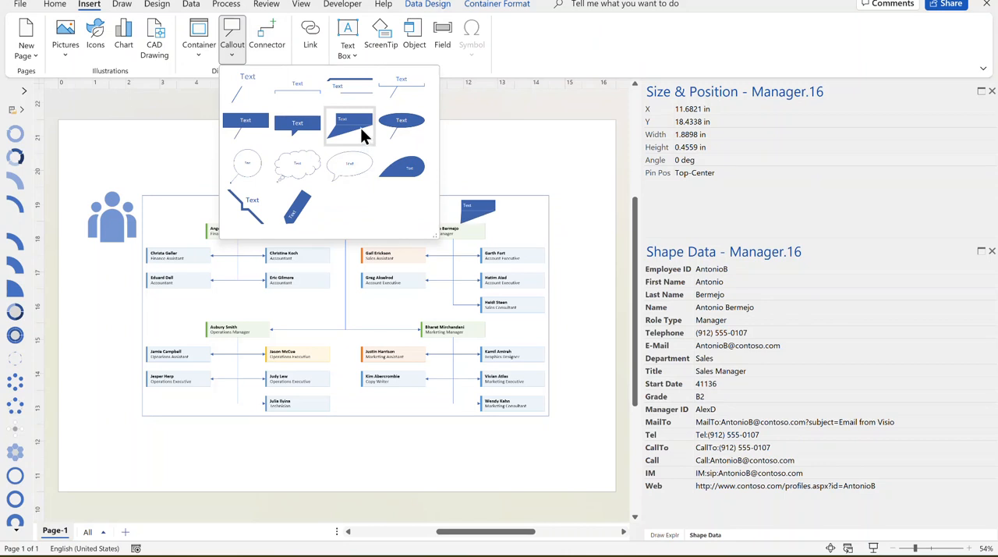
pyautogui.moveTo(352, 134)
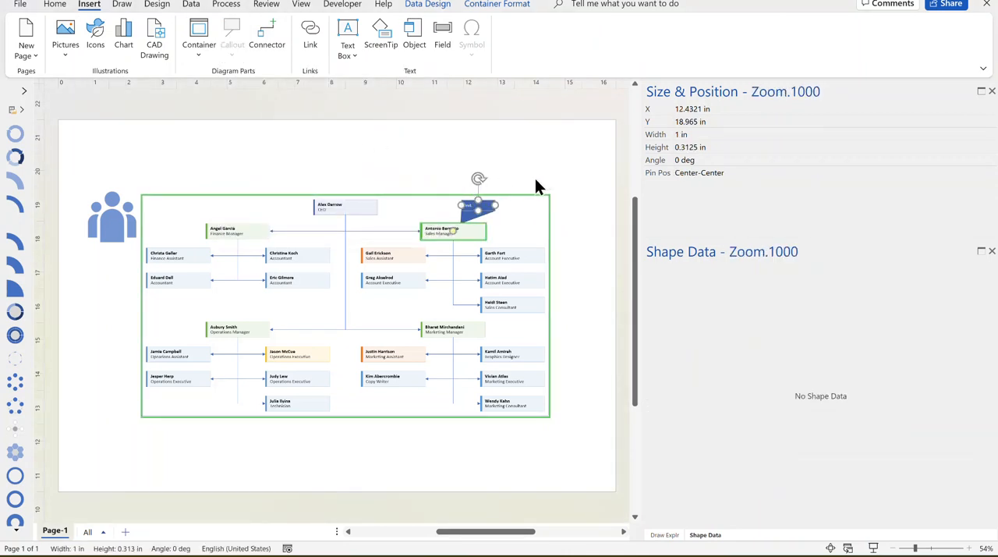
pyautogui.moveTo(251, 86)
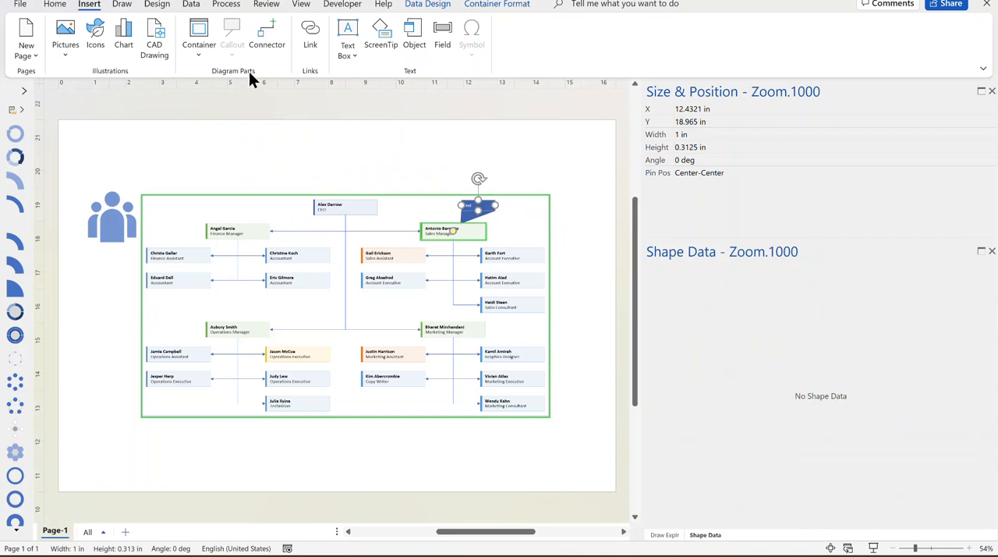
pyautogui.moveTo(444, 45)
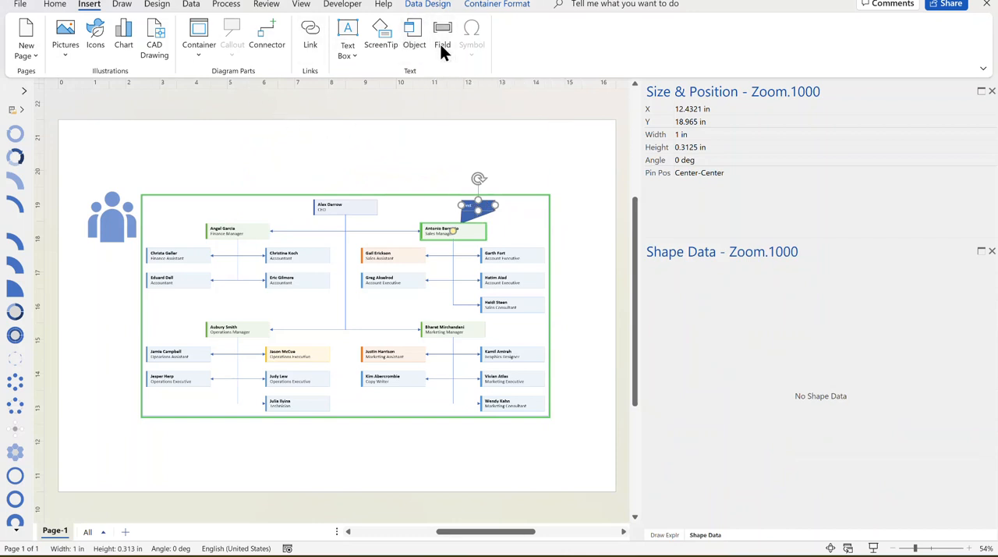
# - Insert a Custom Formula field in the callout, beginning the =CALLOUTTARGETREF formula
pyautogui.click(442, 35)
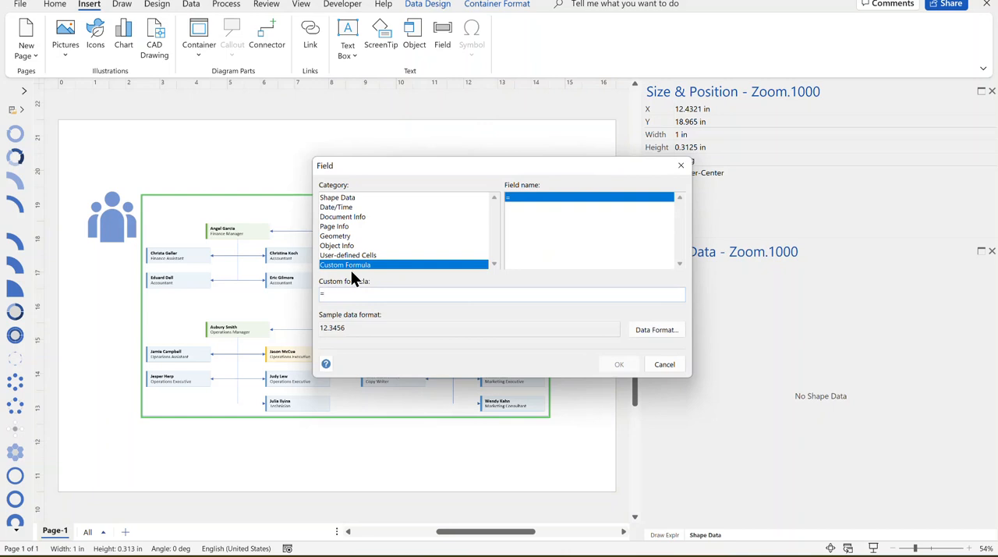
pyautogui.write('=Ca')
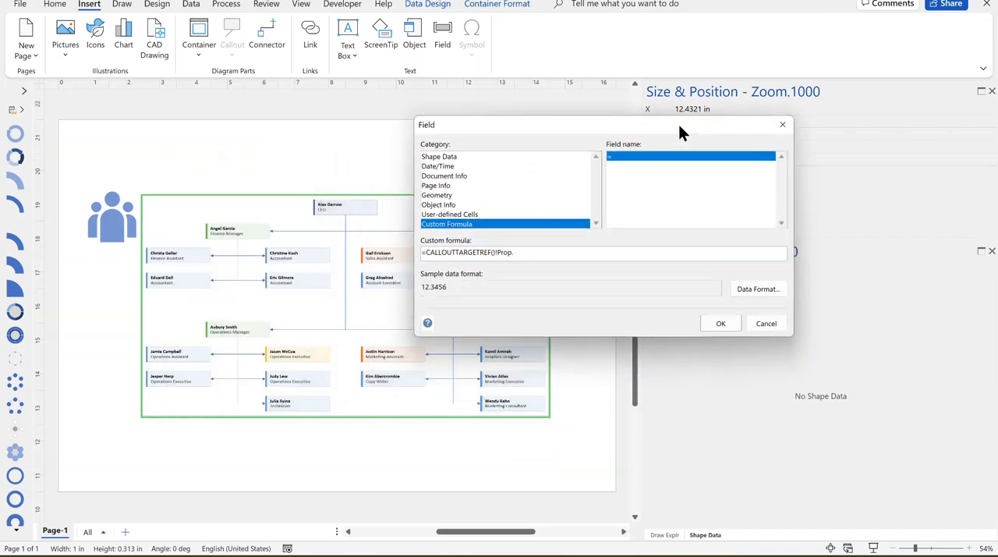
pyautogui.moveTo(682, 125); pyautogui.dragTo(643, 160)
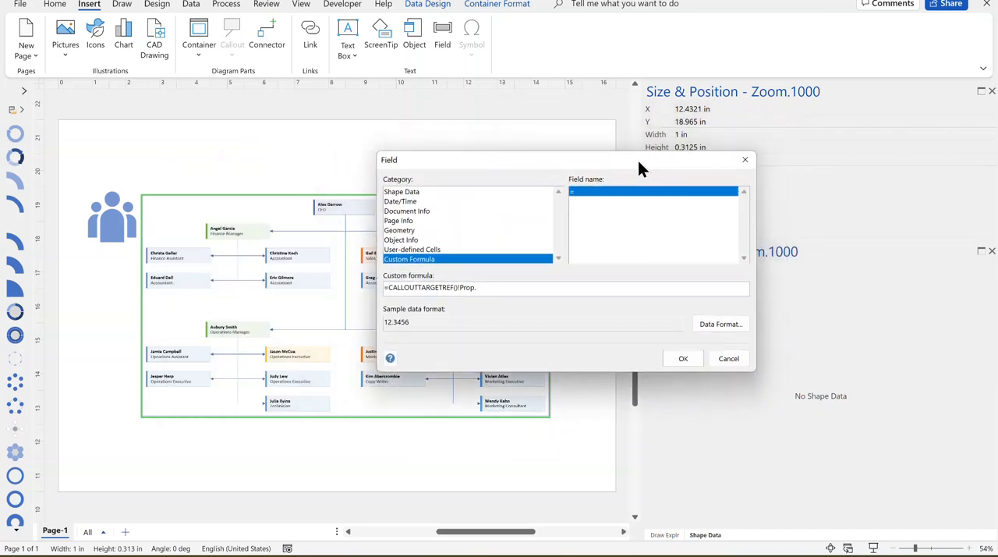
pyautogui.moveTo(243, 339)
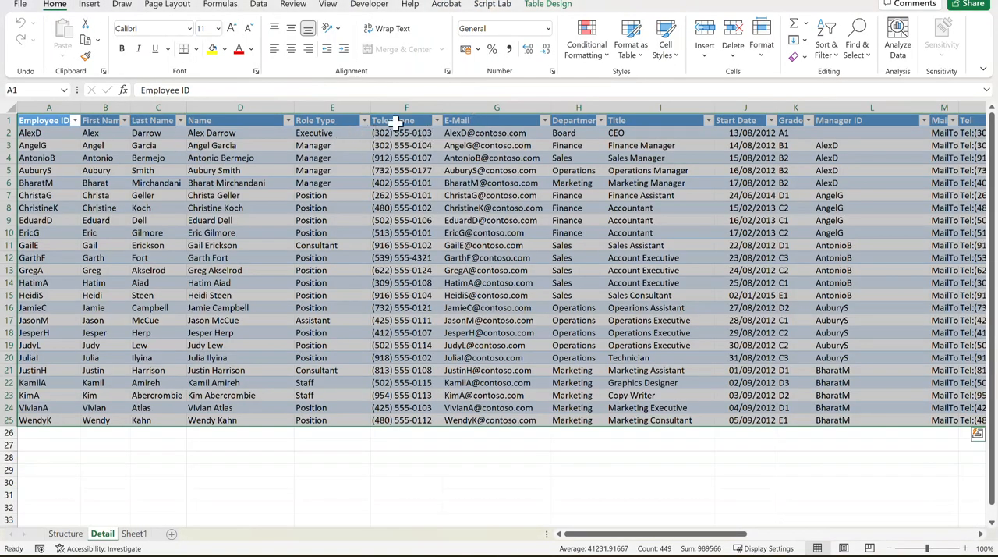
pyautogui.moveTo(575, 120)
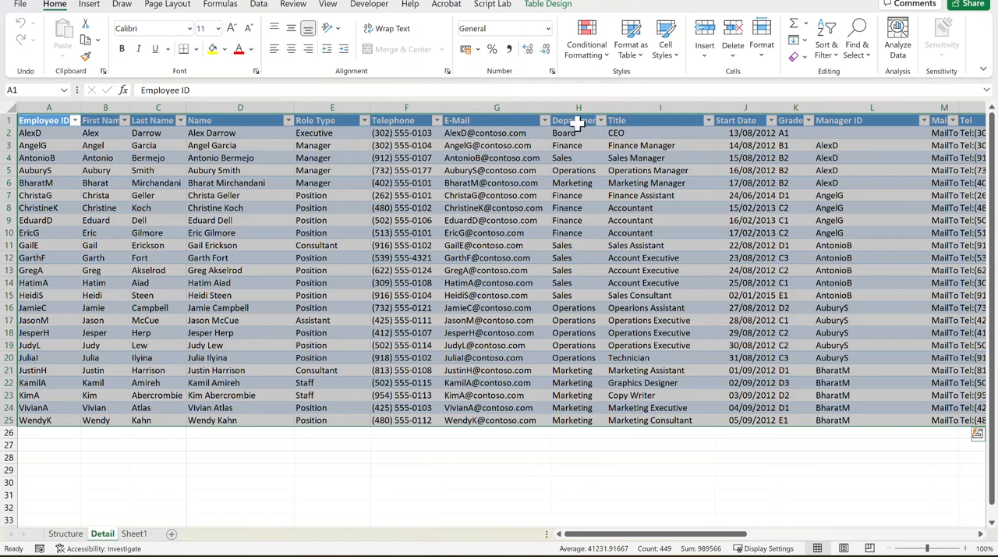
pyautogui.moveTo(900, 132)
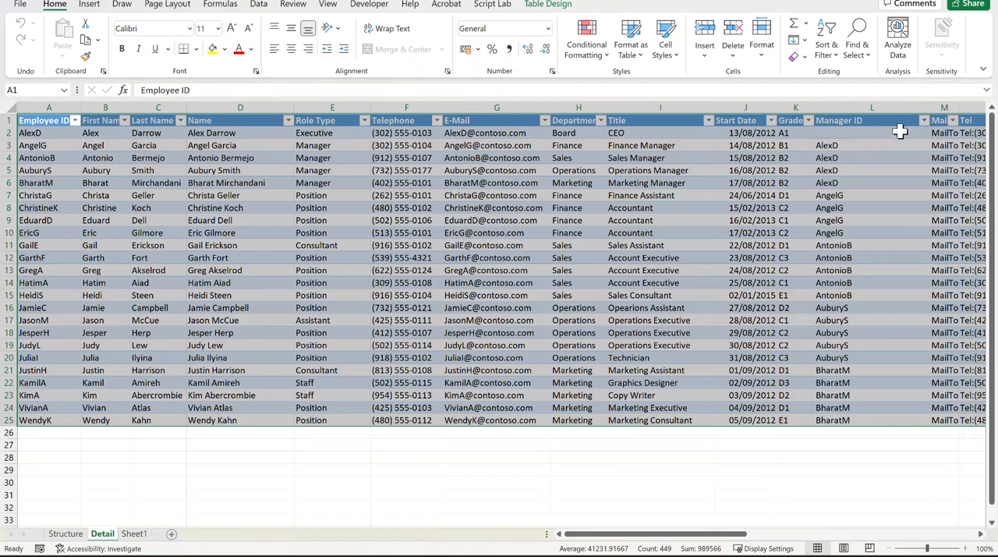
# - Scroll the Detail sheet's employee table to review the Telephone, MailTo, CallTo and IM columns
pyautogui.hscroll(3)
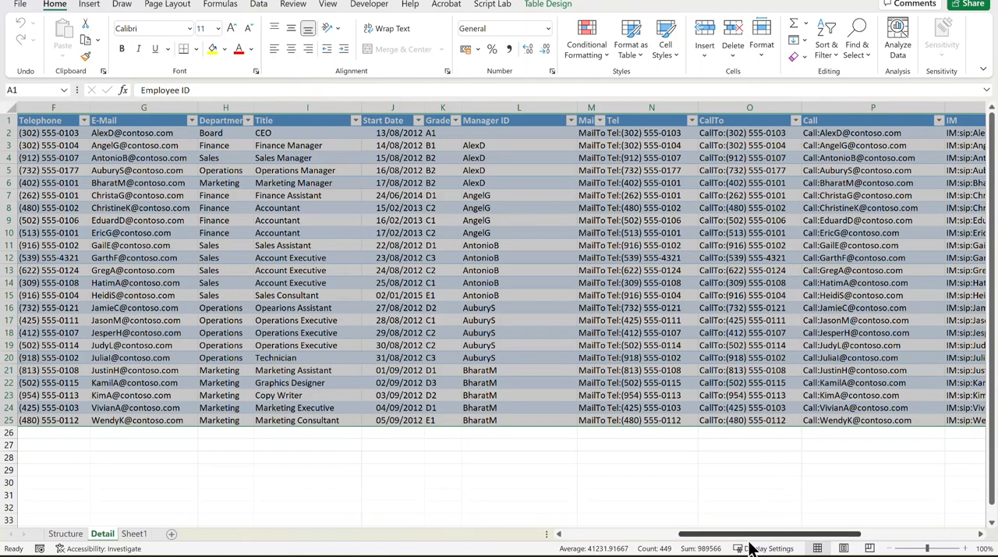
pyautogui.hscroll(3)
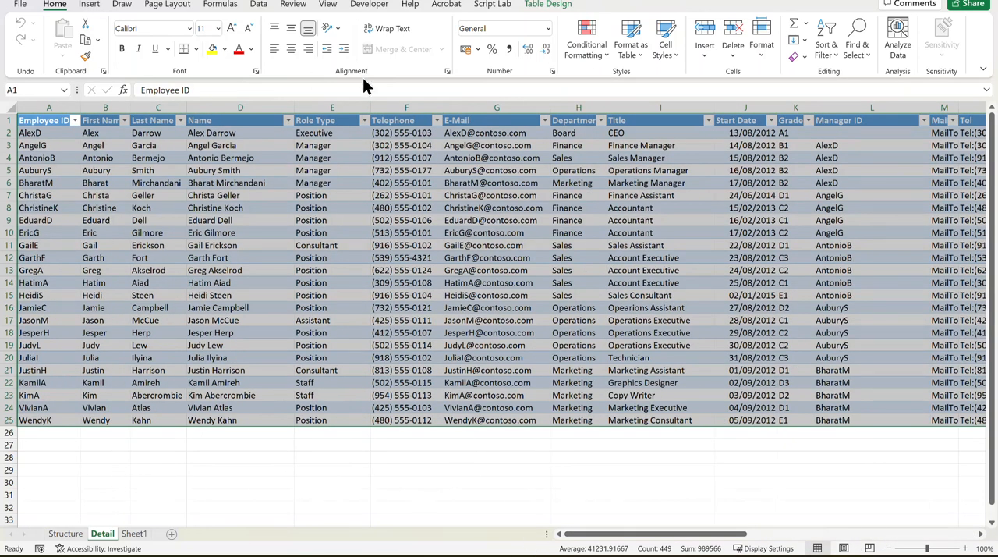
pyautogui.moveTo(333, 145)
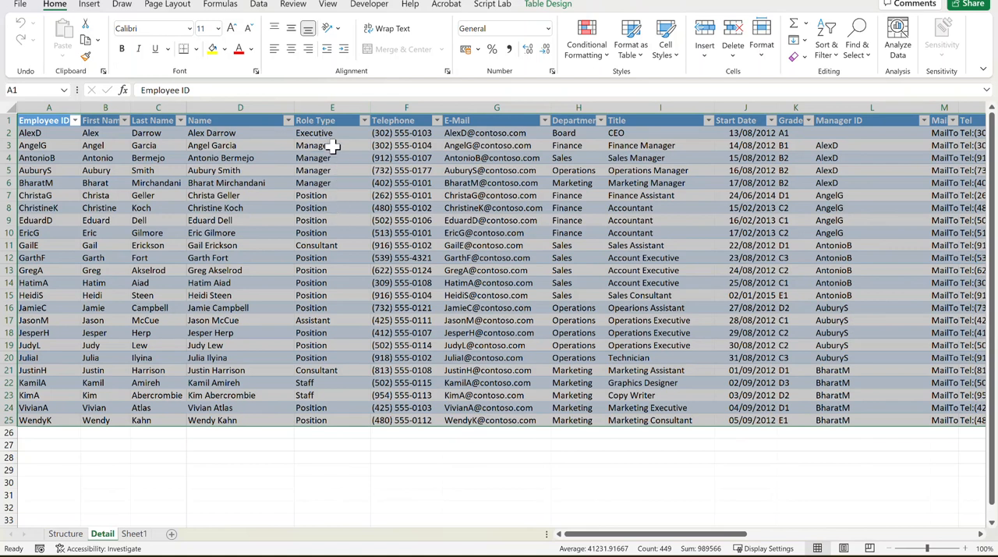
pyautogui.moveTo(413, 145)
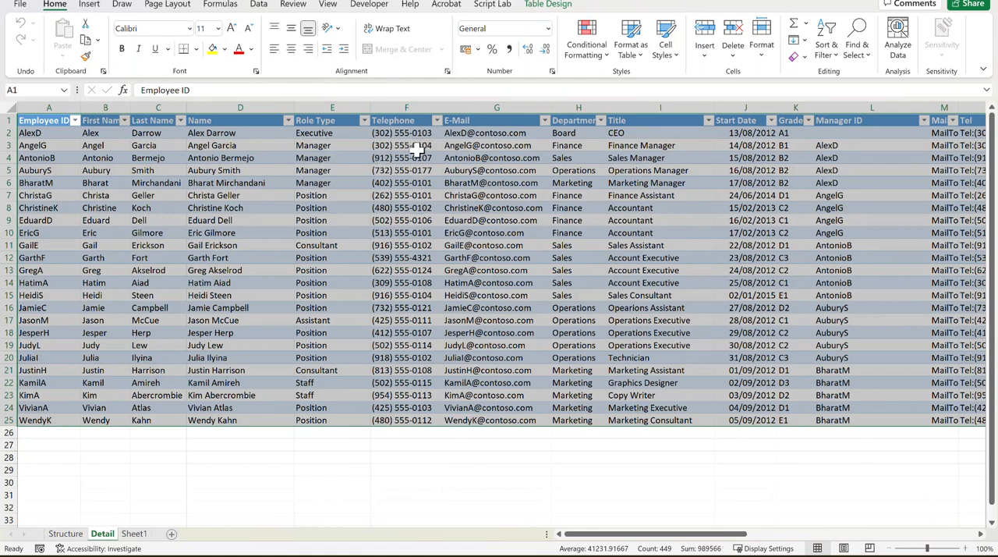
pyautogui.click(89, 531)
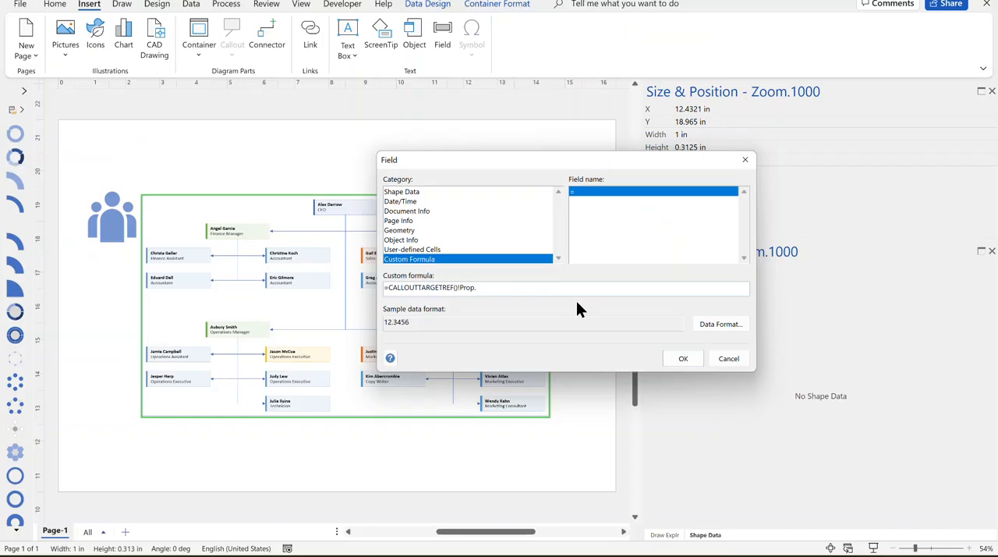
pyautogui.moveTo(522, 265)
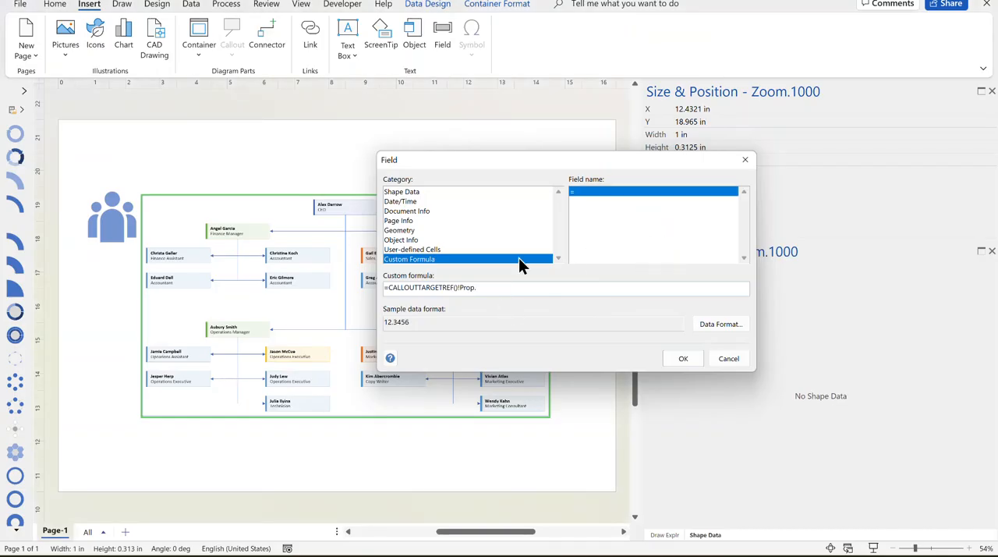
# - Complete and confirm the field formula =CALLOUTTARGETREF()!Prop._VisDM_Telephone
pyautogui.write('Telephone')
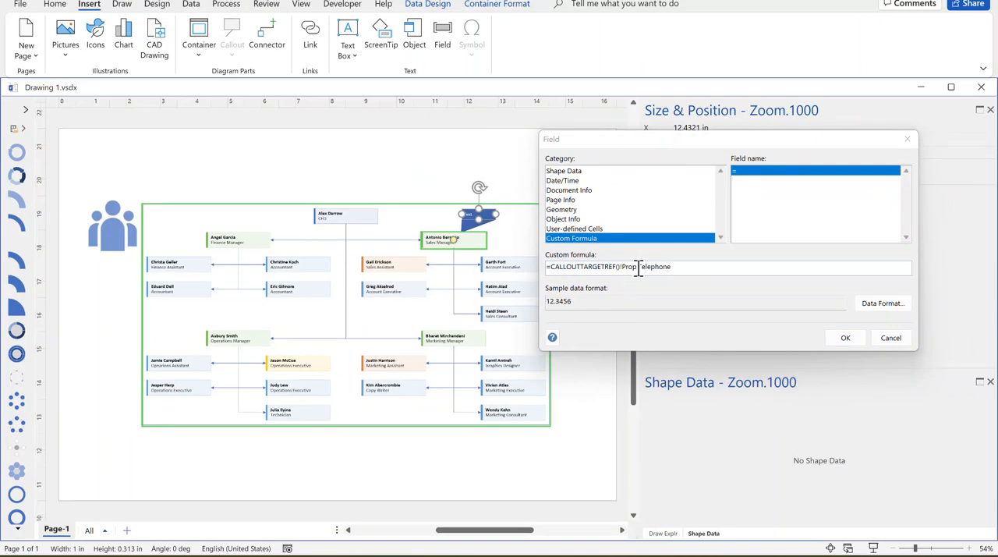
pyautogui.write('Telephone')
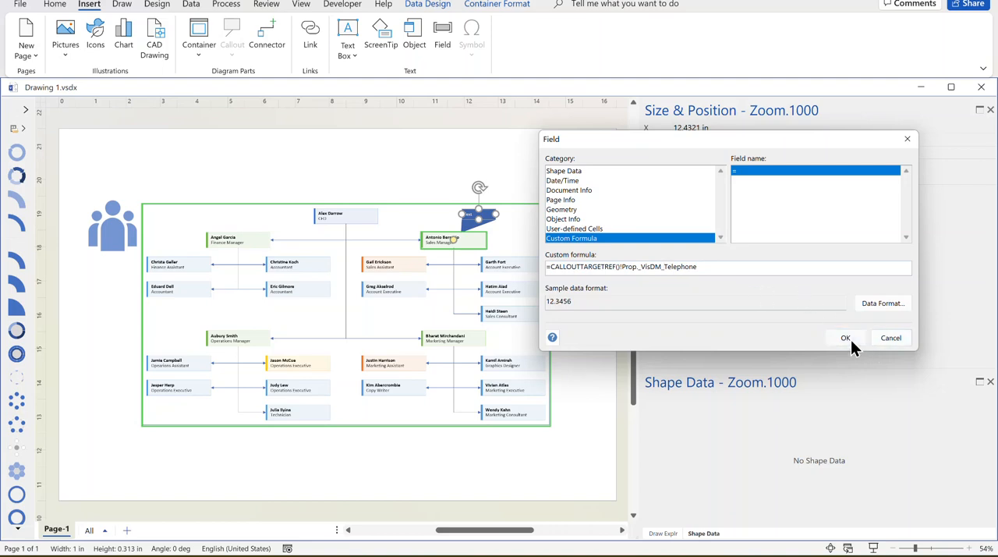
pyautogui.click(846, 338)
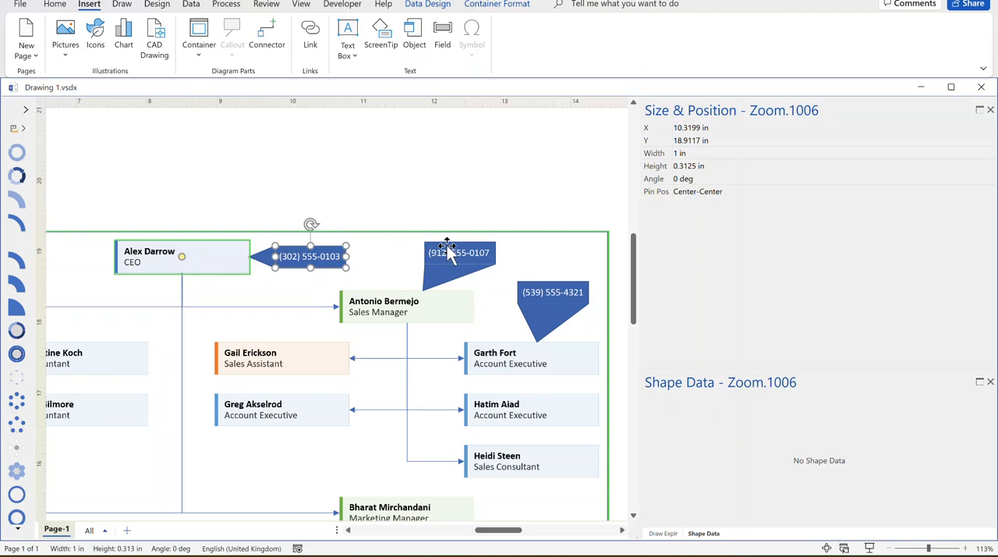
# - Attach copies of the telephone callout to Antonio Bermejo and Garth Fort
pyautogui.click(560, 197)
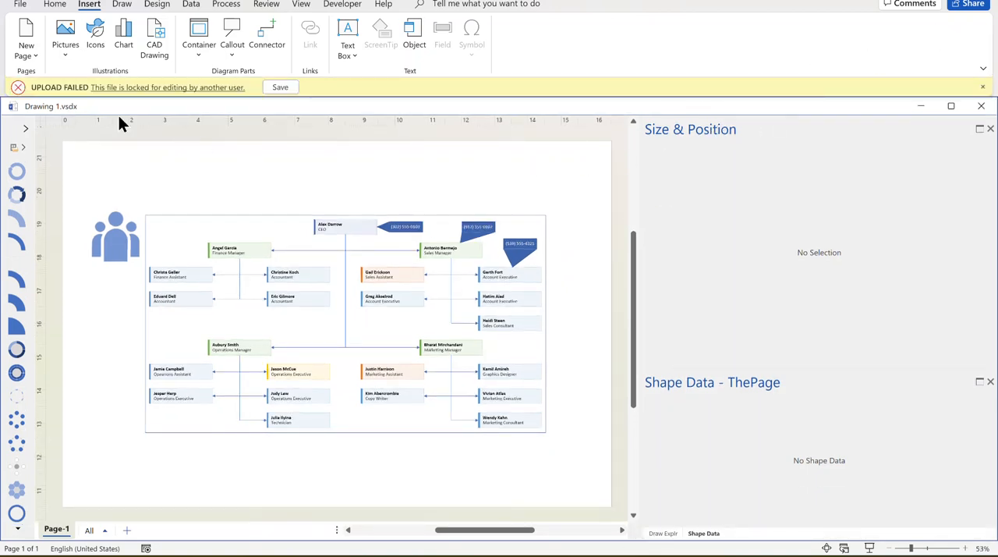
pyautogui.moveTo(566, 152)
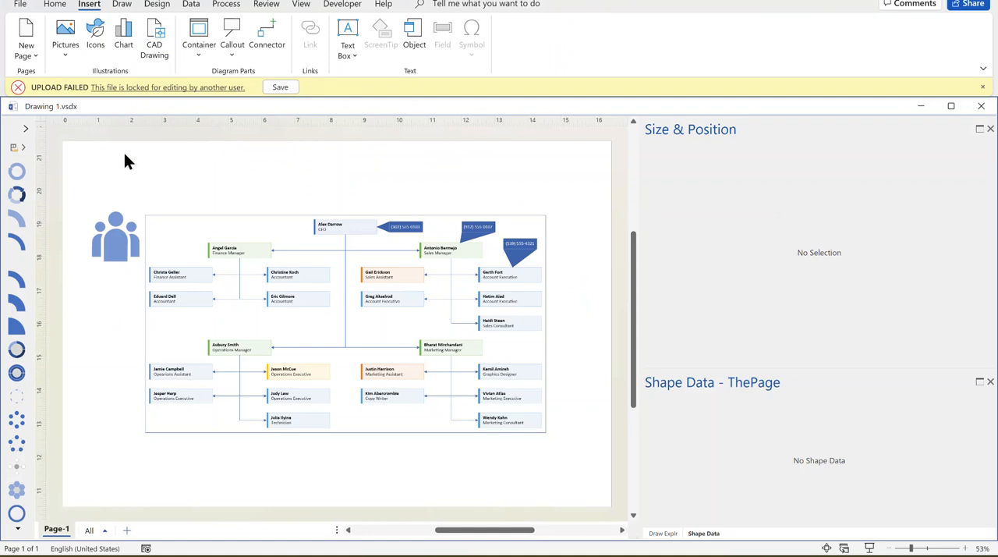
pyautogui.moveTo(293, 150)
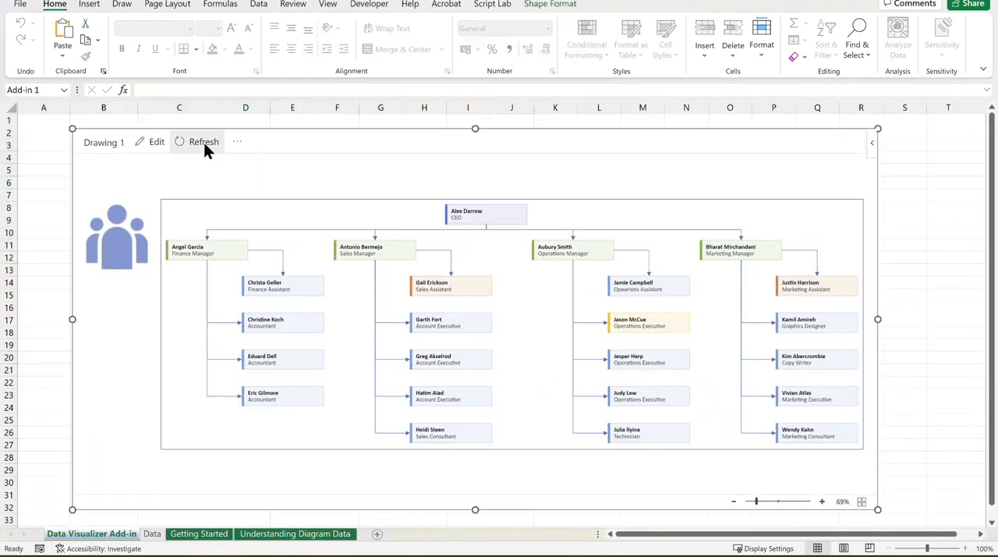
# - Refresh the Data Visualizer diagram to load the three telephone callouts
pyautogui.click(203, 141)
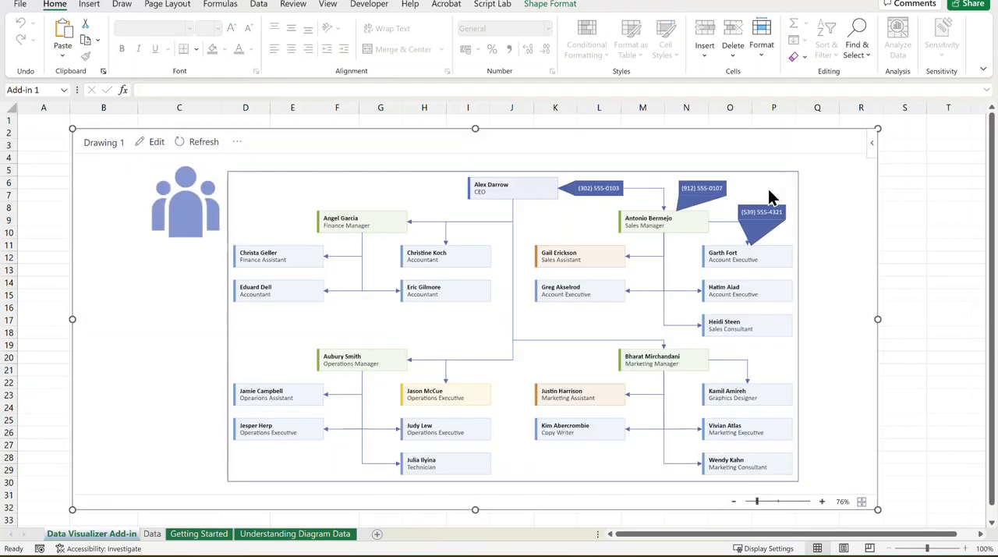
pyautogui.moveTo(512, 199)
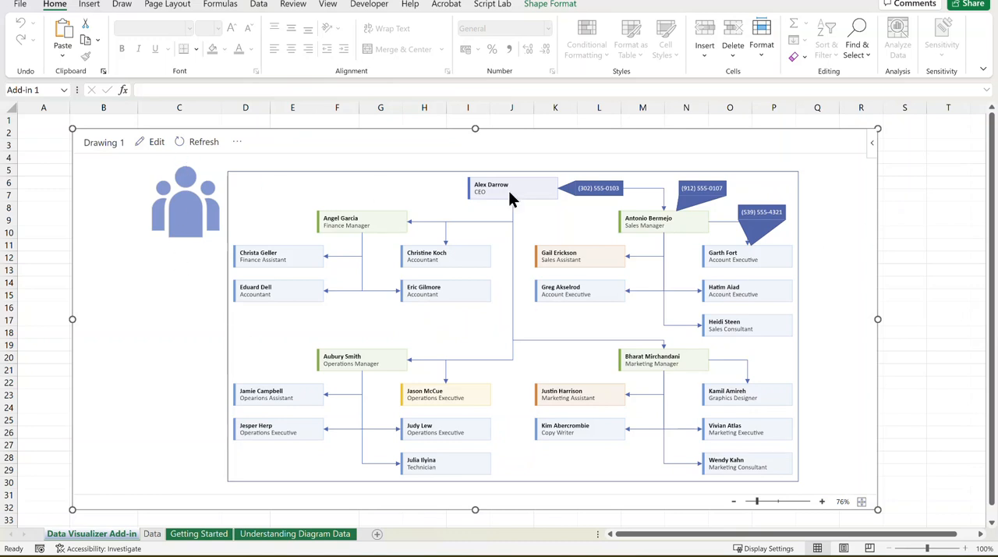
pyautogui.moveTo(211, 226)
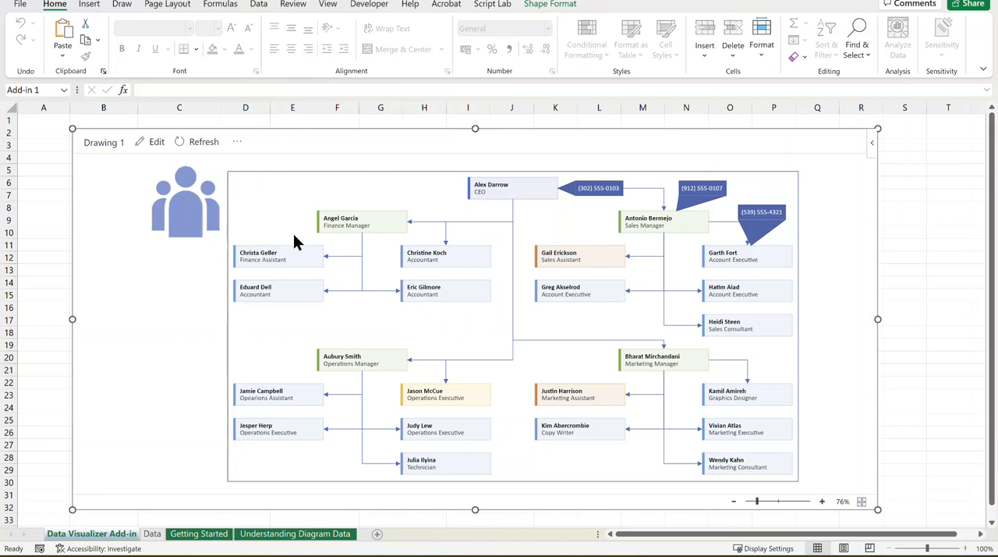
pyautogui.moveTo(780, 291)
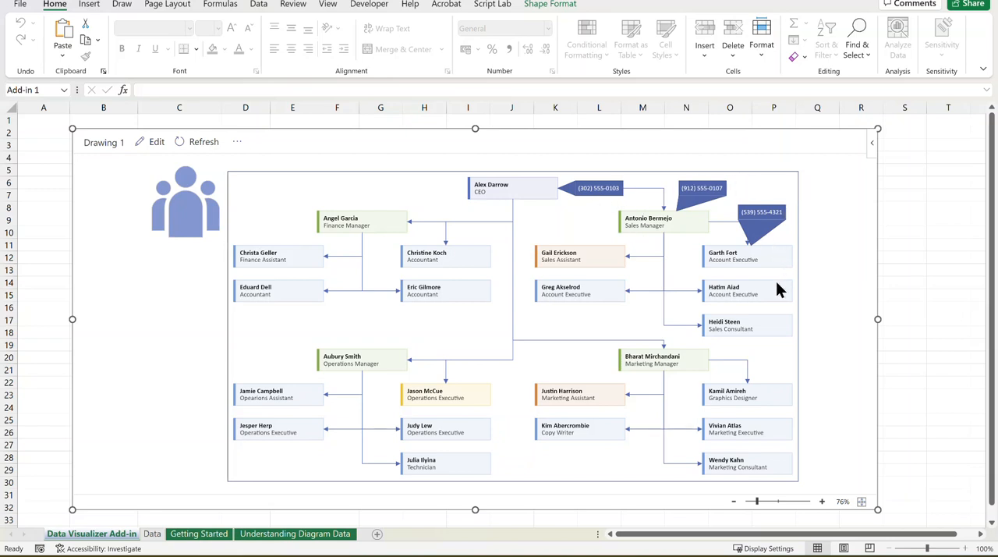
pyautogui.moveTo(784, 228)
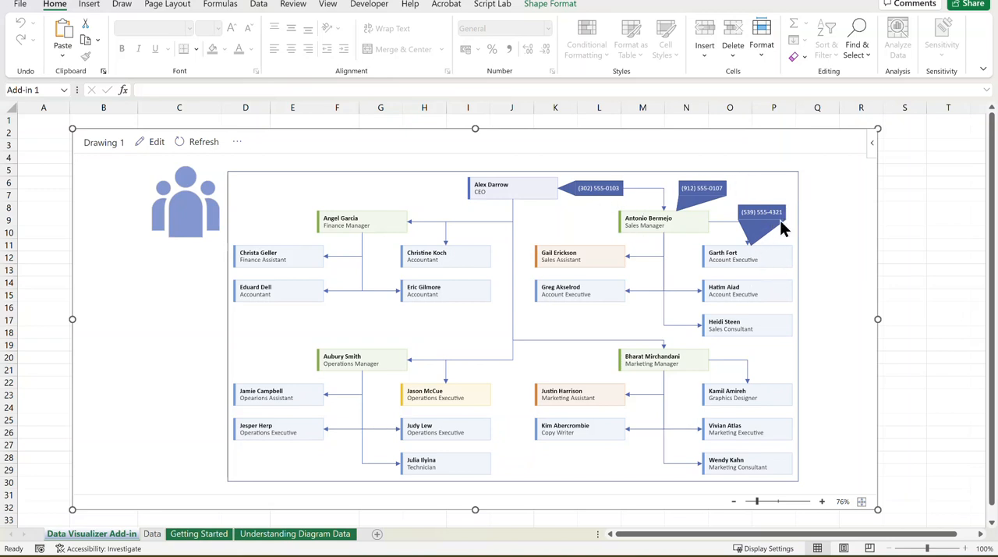
pyautogui.moveTo(157, 148)
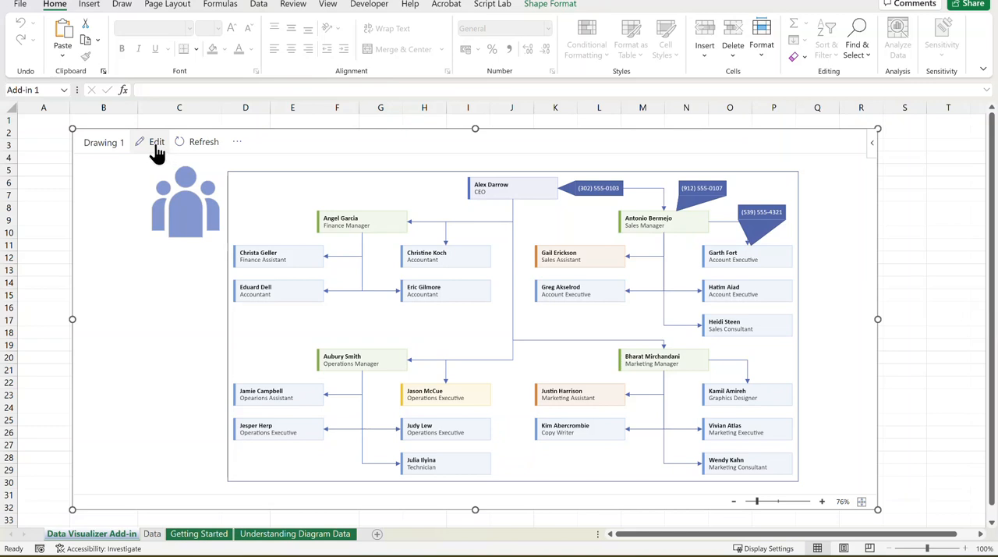
pyautogui.click(156, 141)
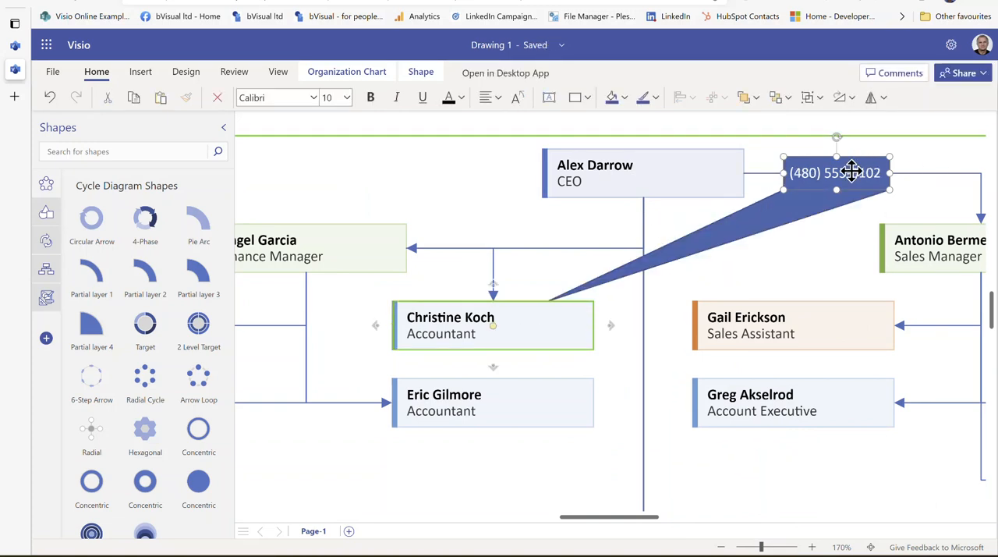
pyautogui.moveTo(836, 172); pyautogui.dragTo(711, 267)
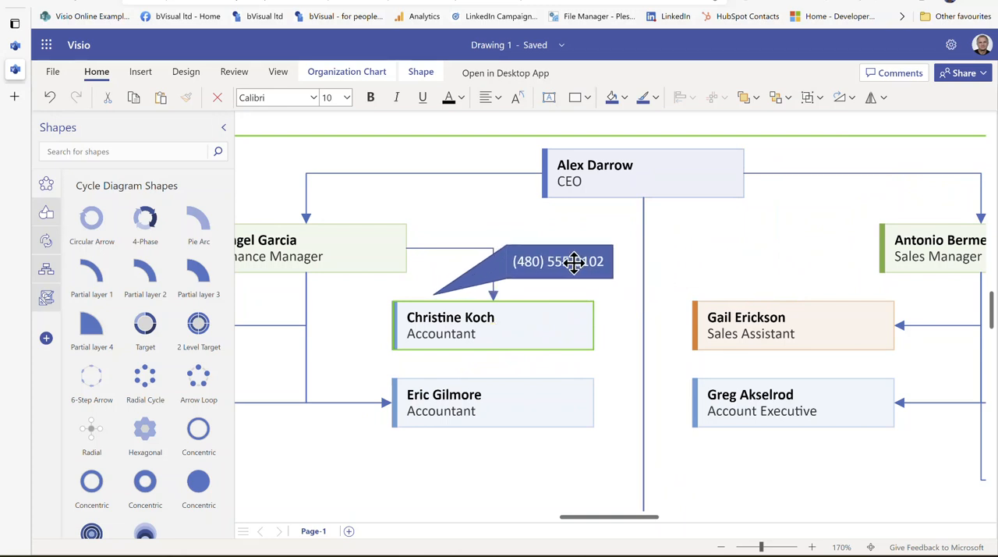
pyautogui.click(567, 266)
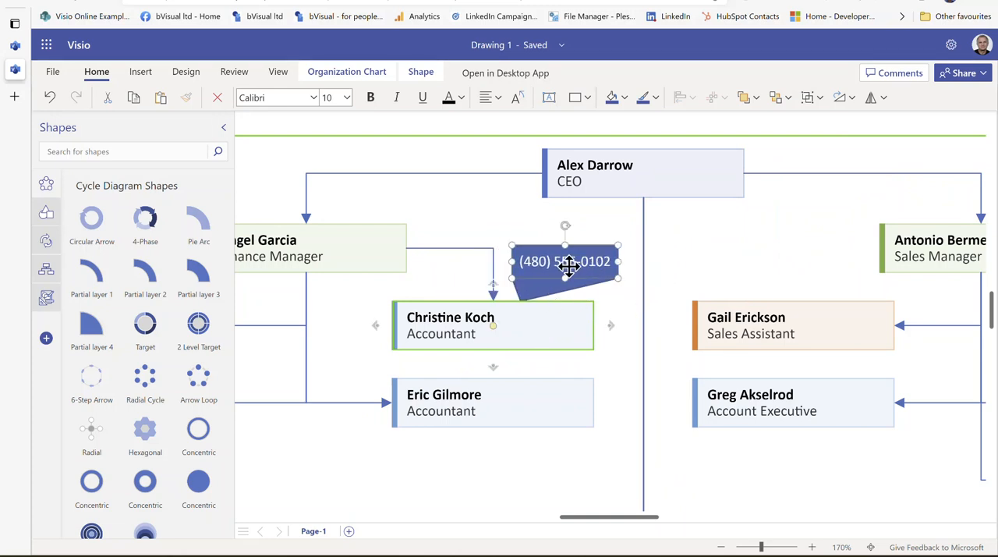
pyautogui.moveTo(531, 325)
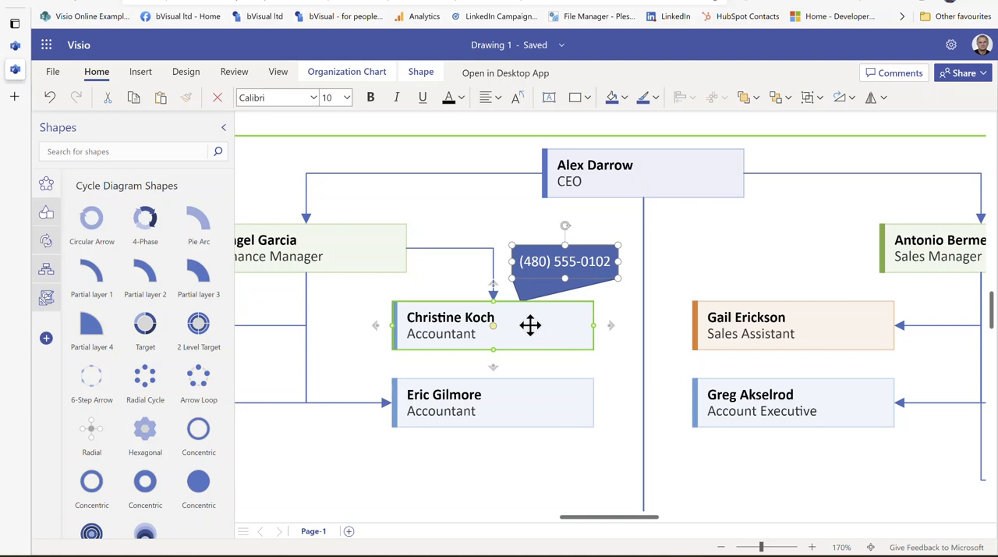
pyautogui.moveTo(501, 329)
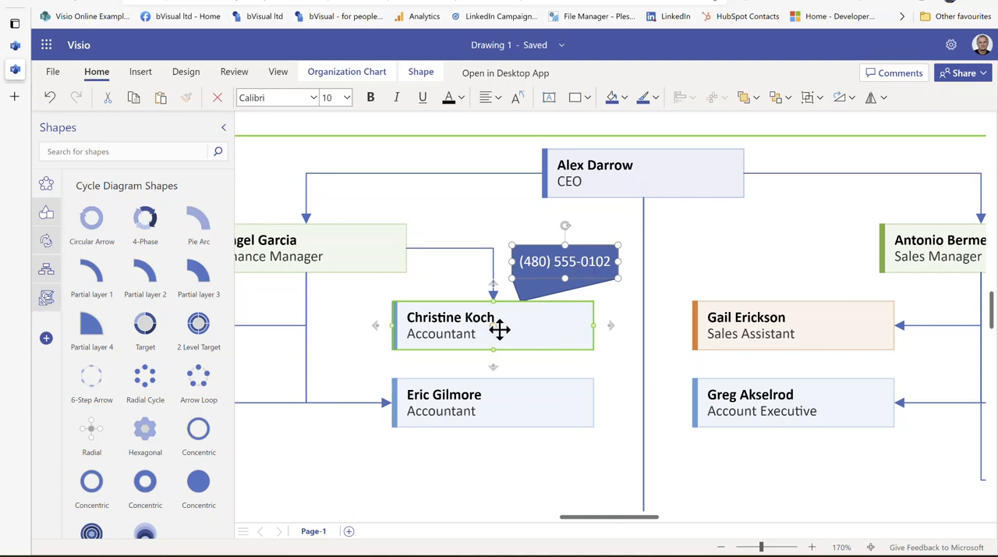